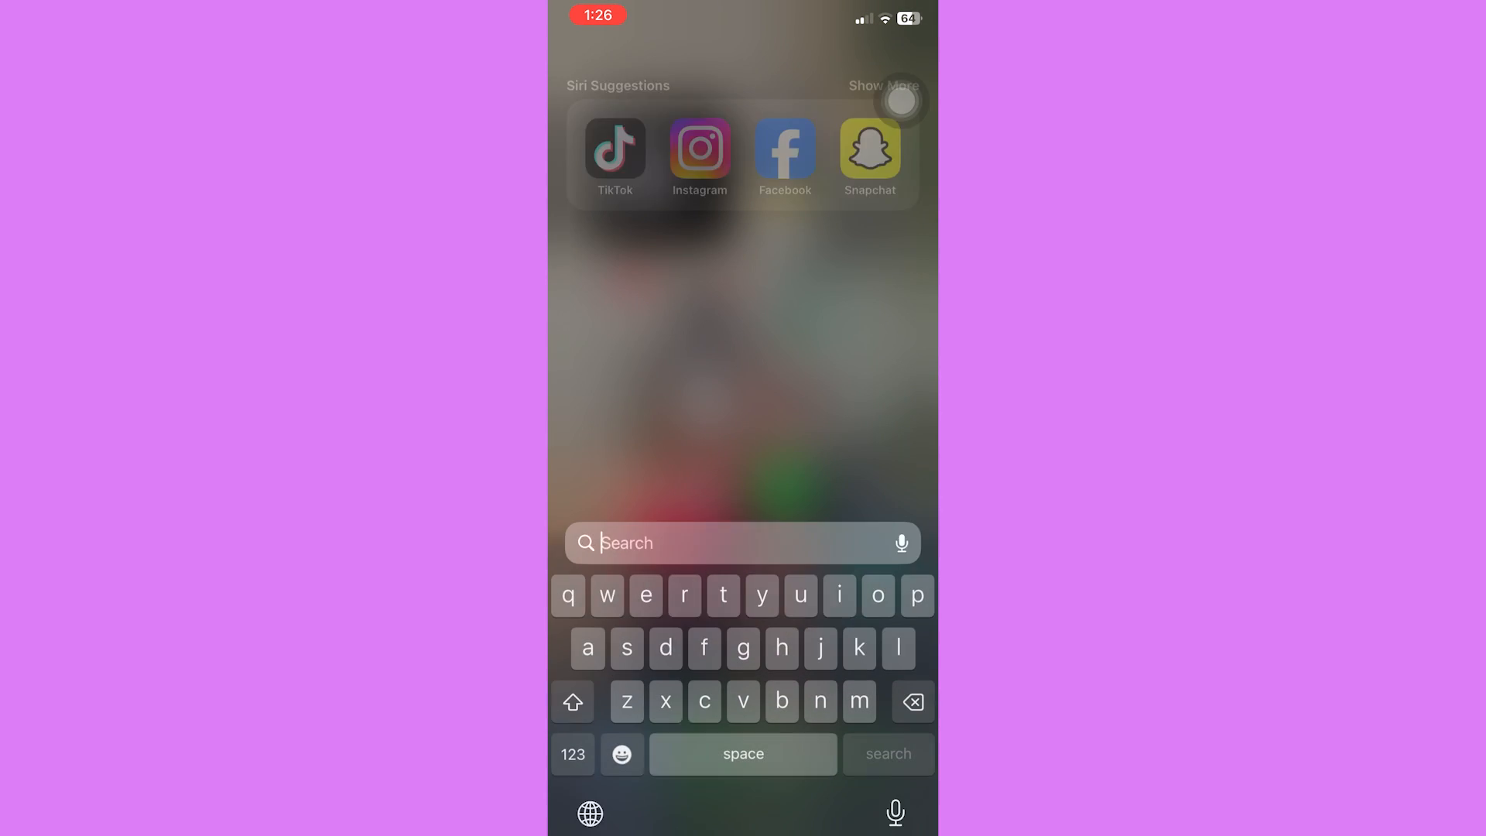
# Step: Launch Instagram, review Message controls under Messages and story replies, and return to Settings and privacy
pyautogui.click(699, 149)
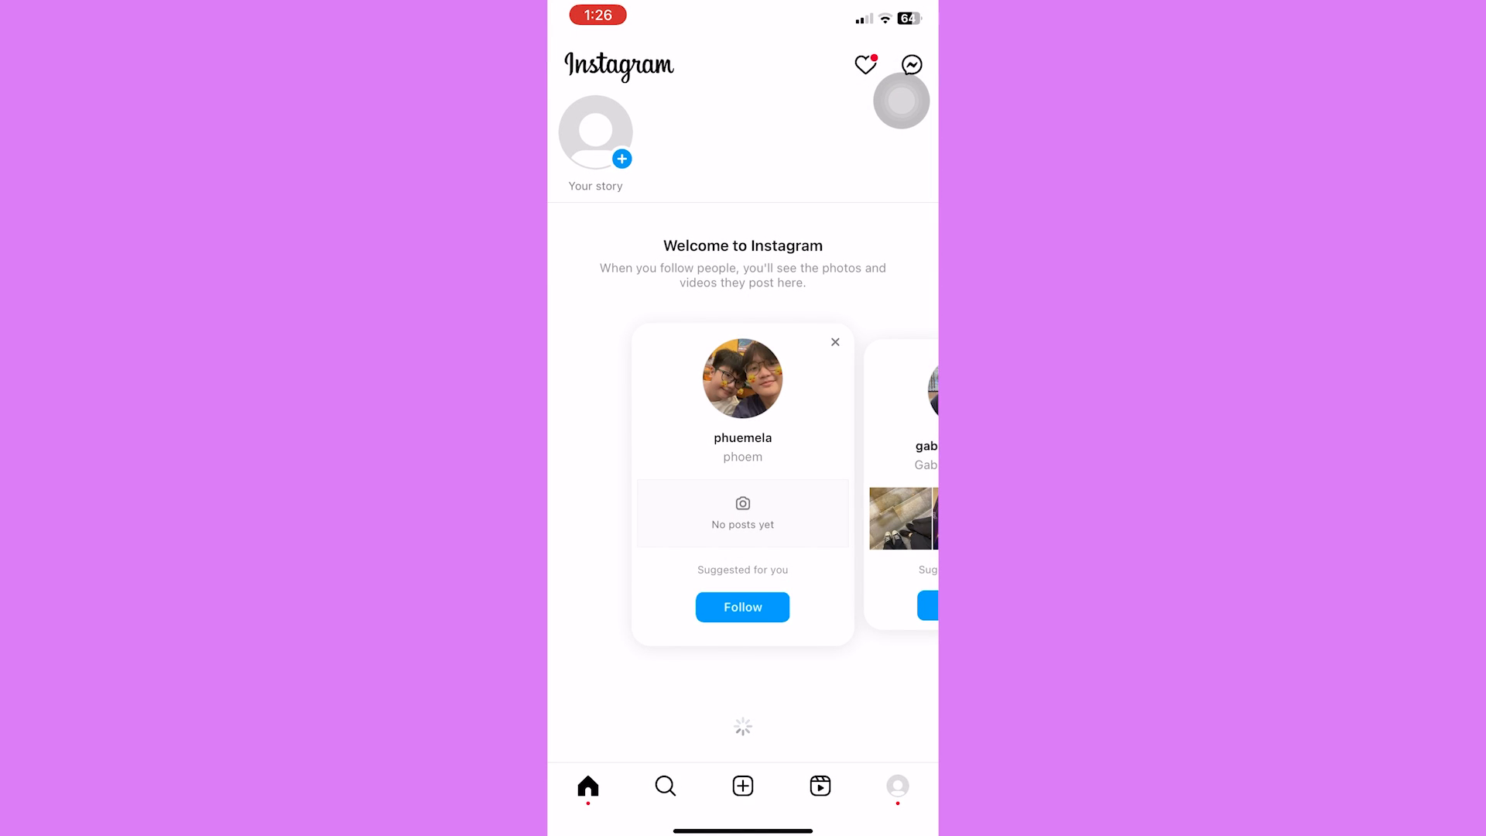
pyautogui.click(896, 785)
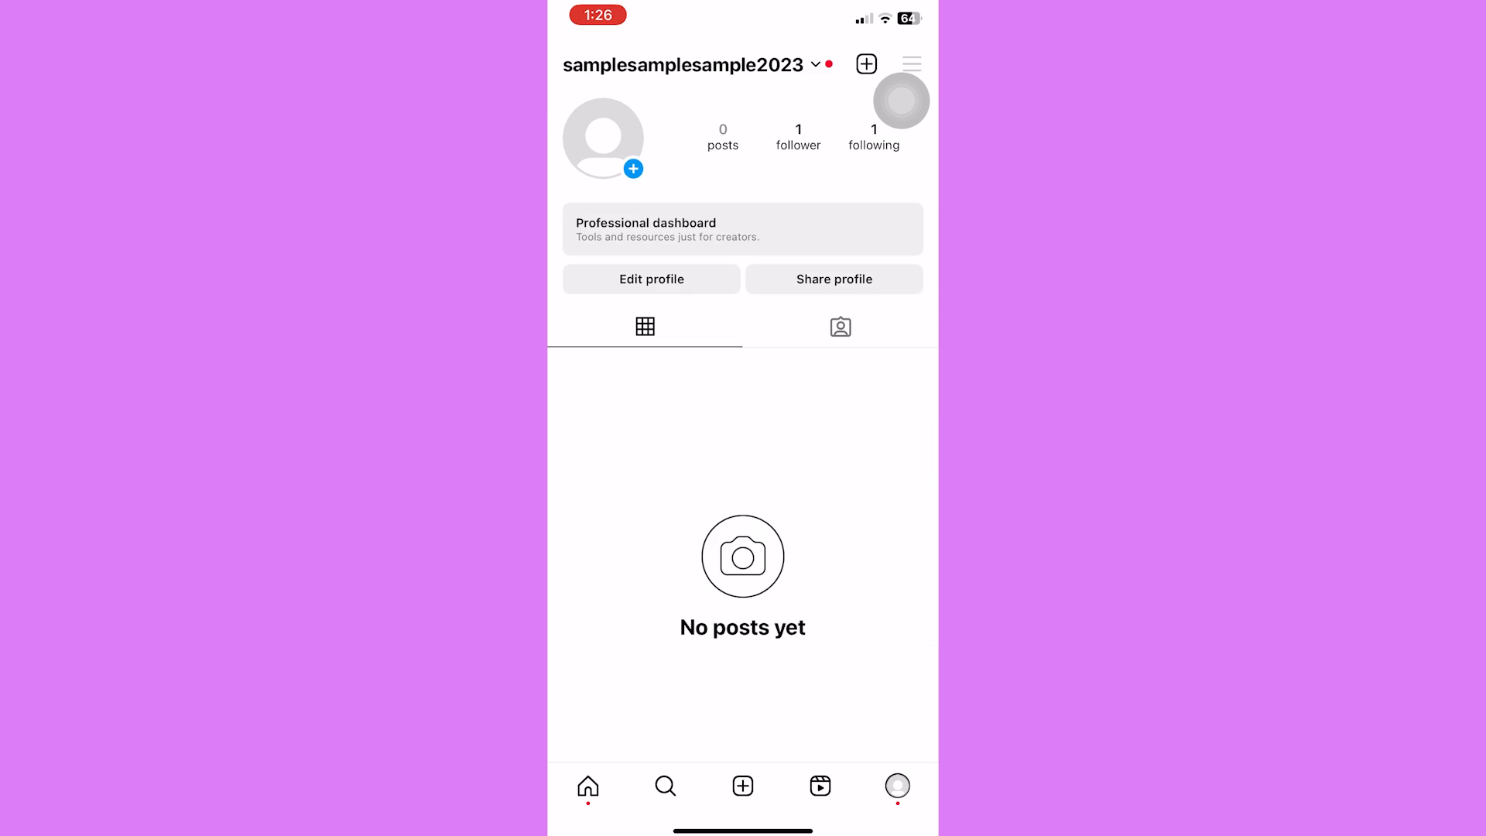
pyautogui.click(911, 63)
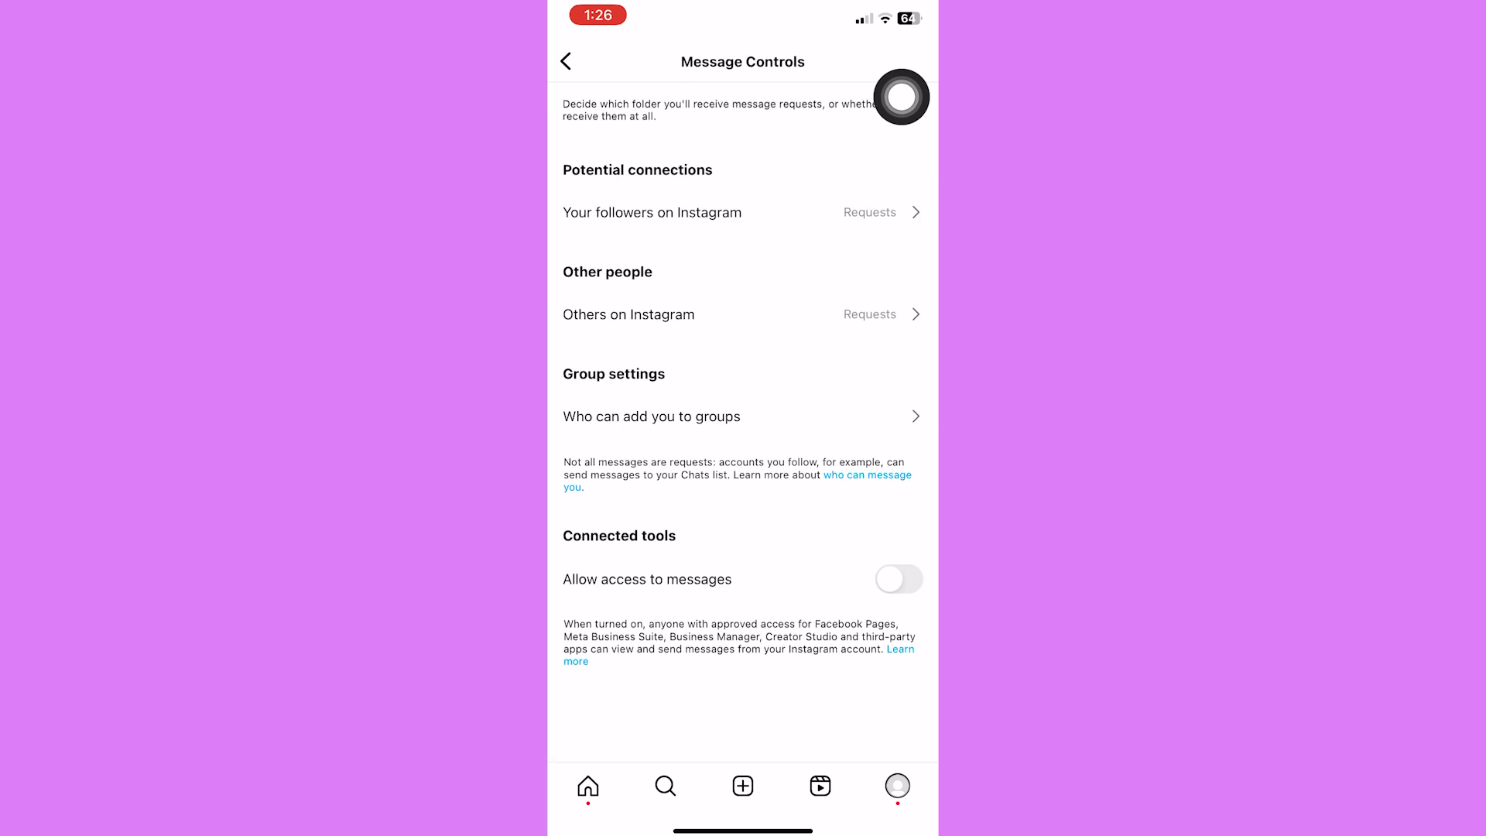
pyautogui.click(565, 61)
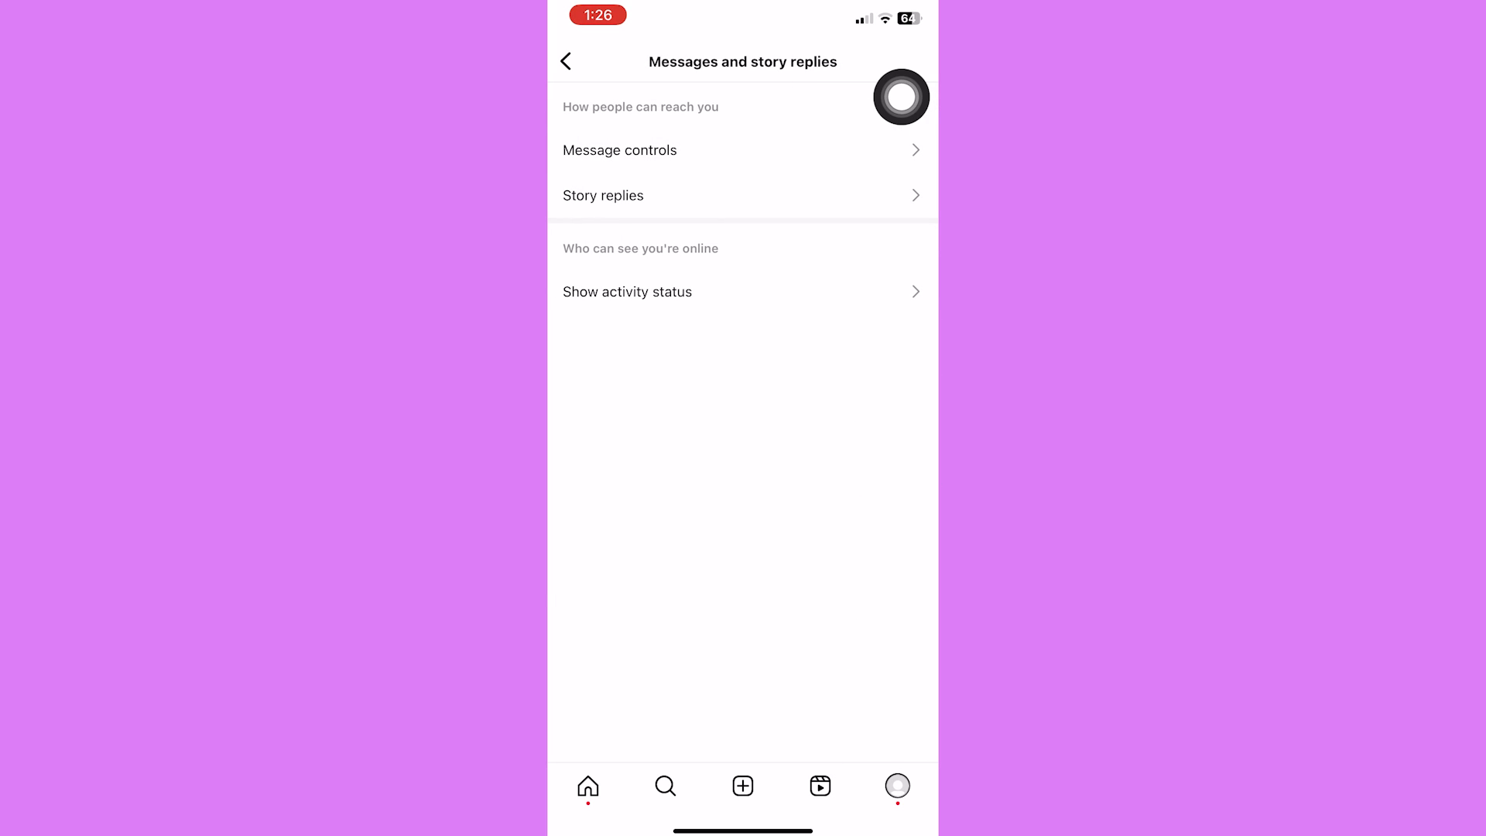
pyautogui.click(565, 60)
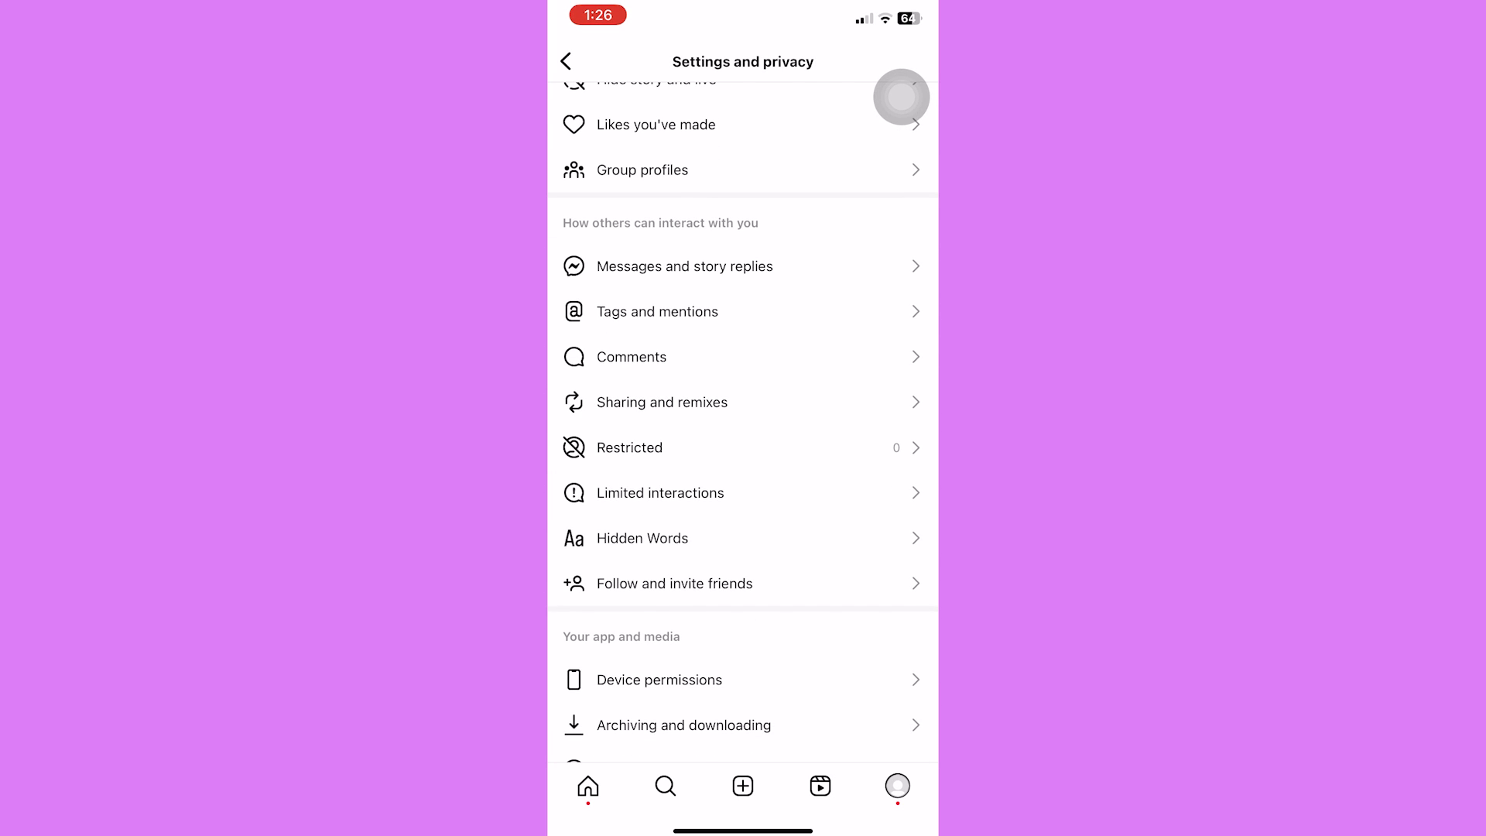
pyautogui.scroll(-3)
pyautogui.write('hi')
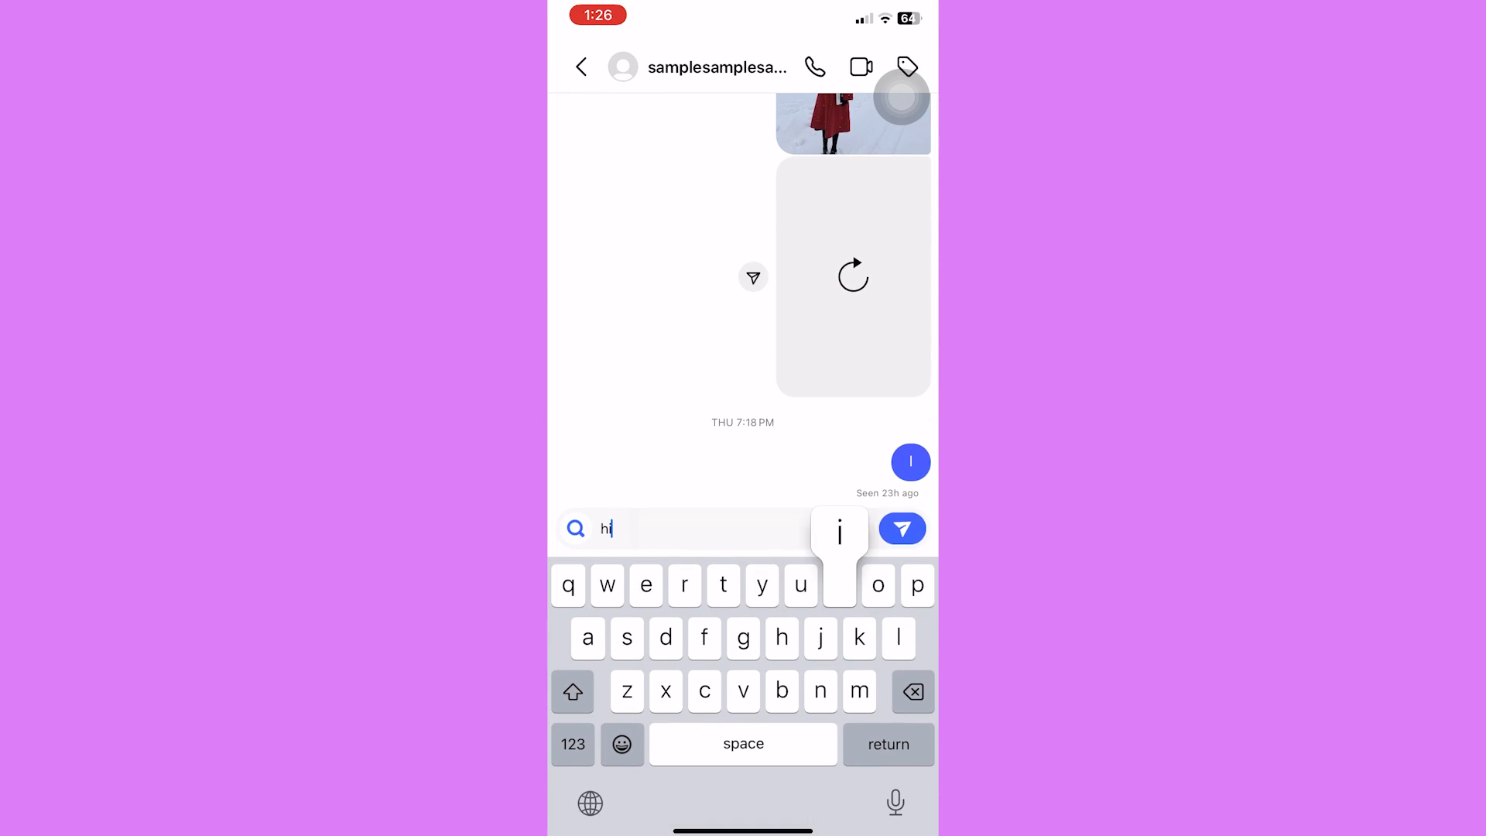
# Step: Send the 'hi' messages, then switch to the receiving account from the inbox
pyautogui.click(901, 528)
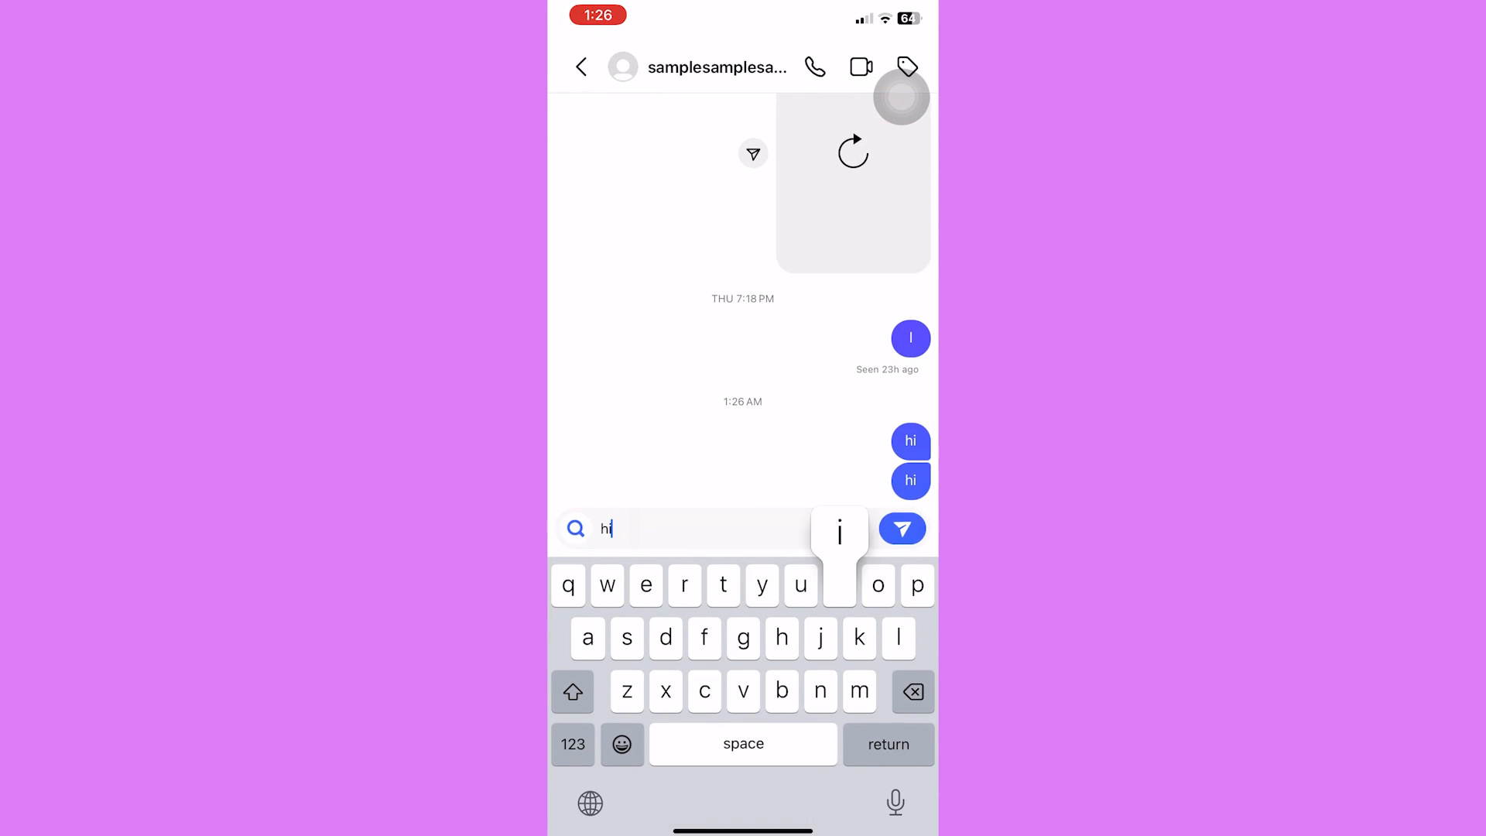
pyautogui.click(582, 67)
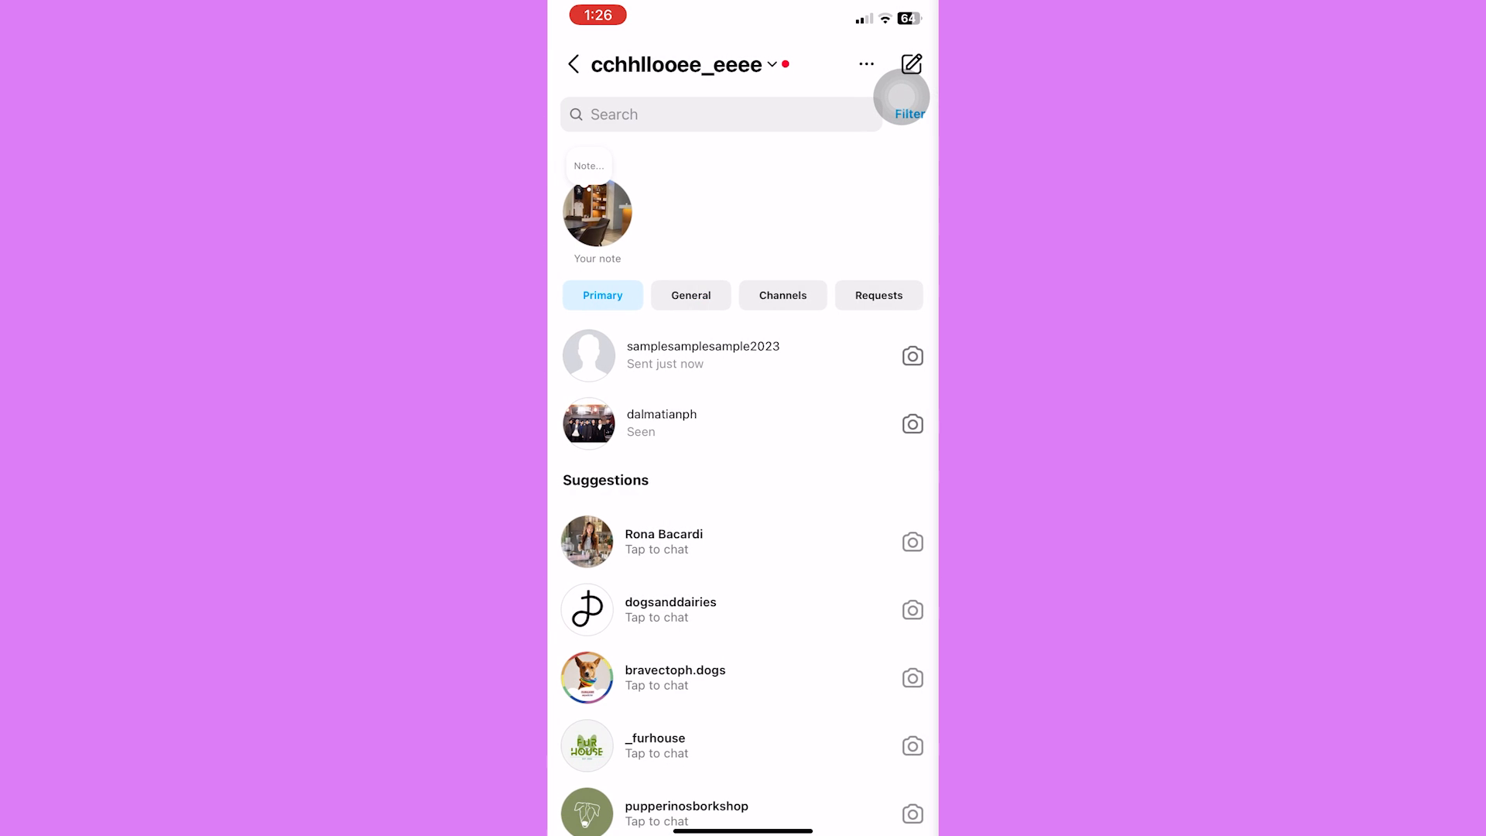
pyautogui.click(573, 64)
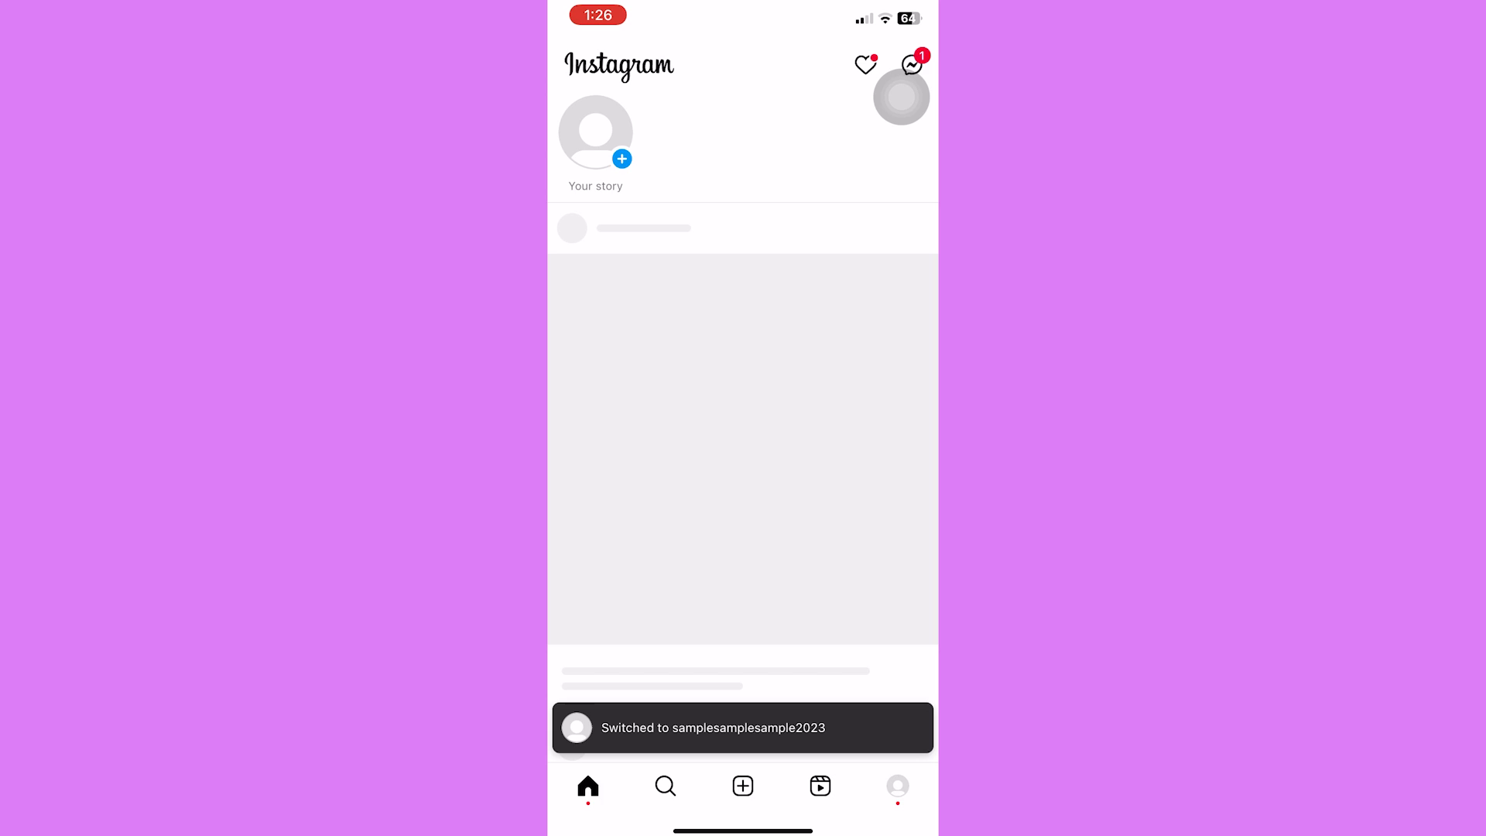
# Step: Turn Wi-Fi off and Airplane Mode on so the recipient's phone is offline
pyautogui.click(910, 65)
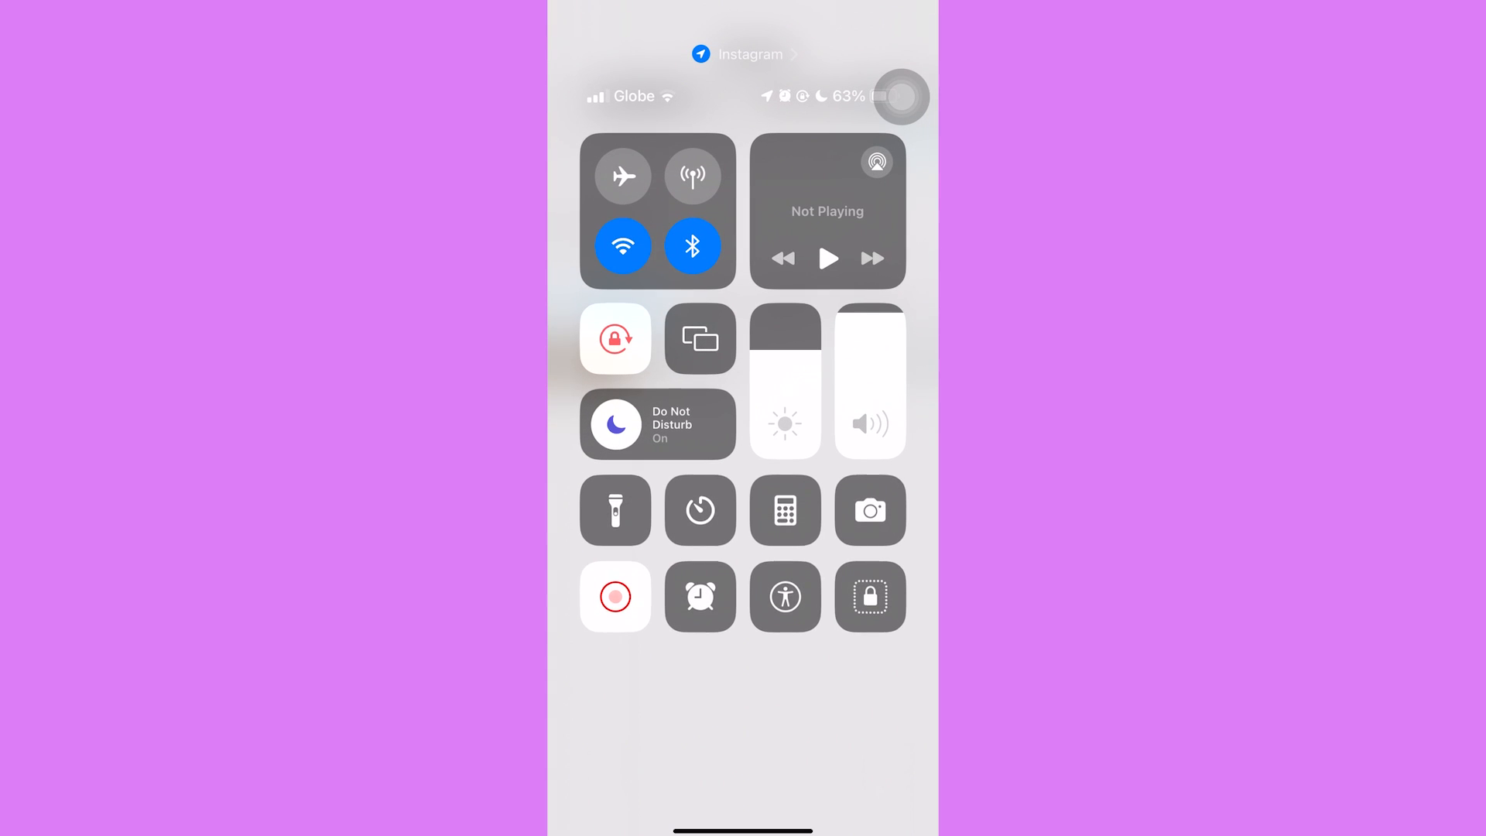
pyautogui.click(621, 247)
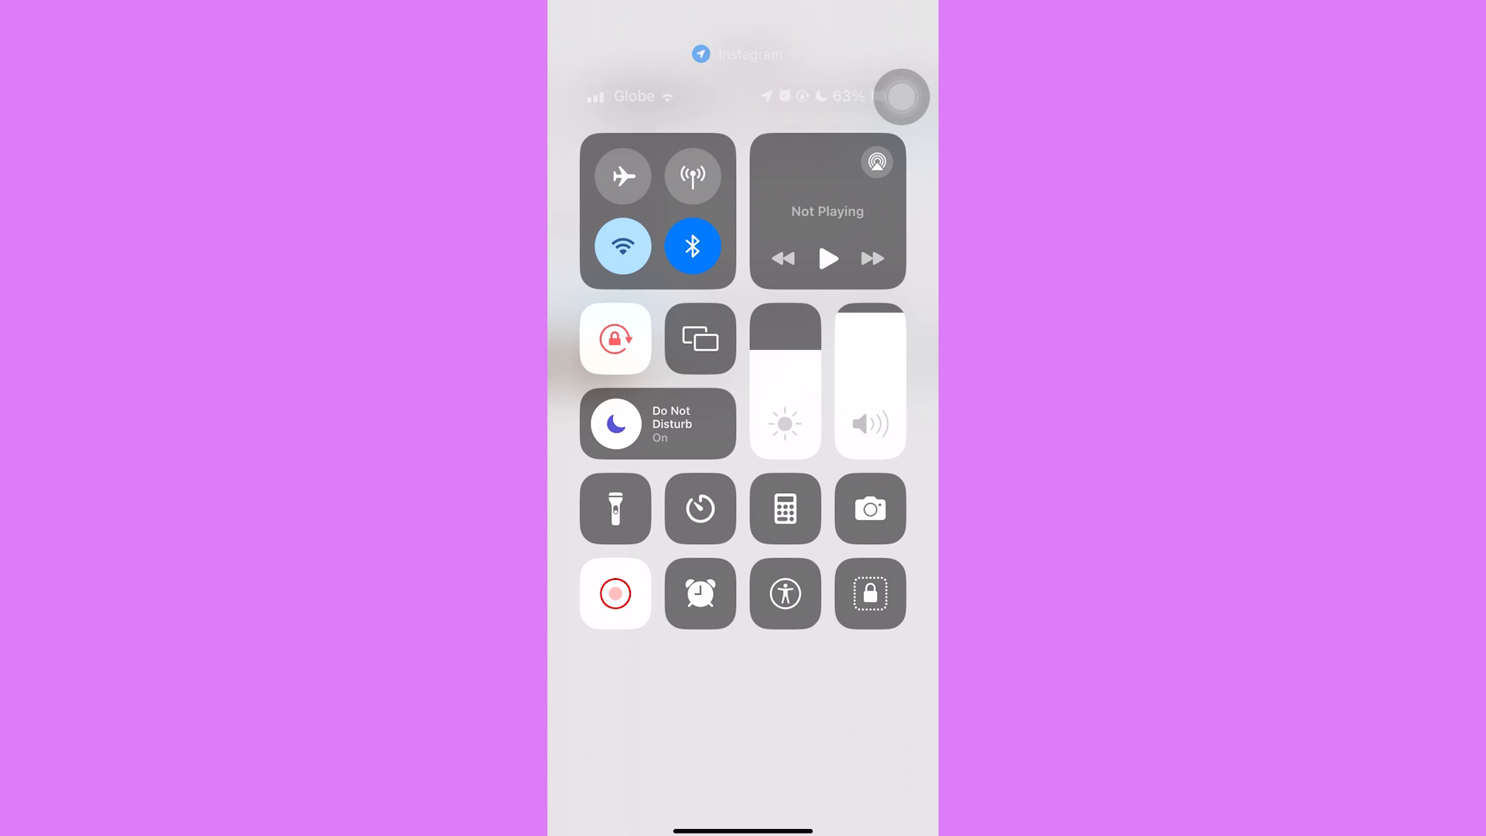
pyautogui.click(622, 176)
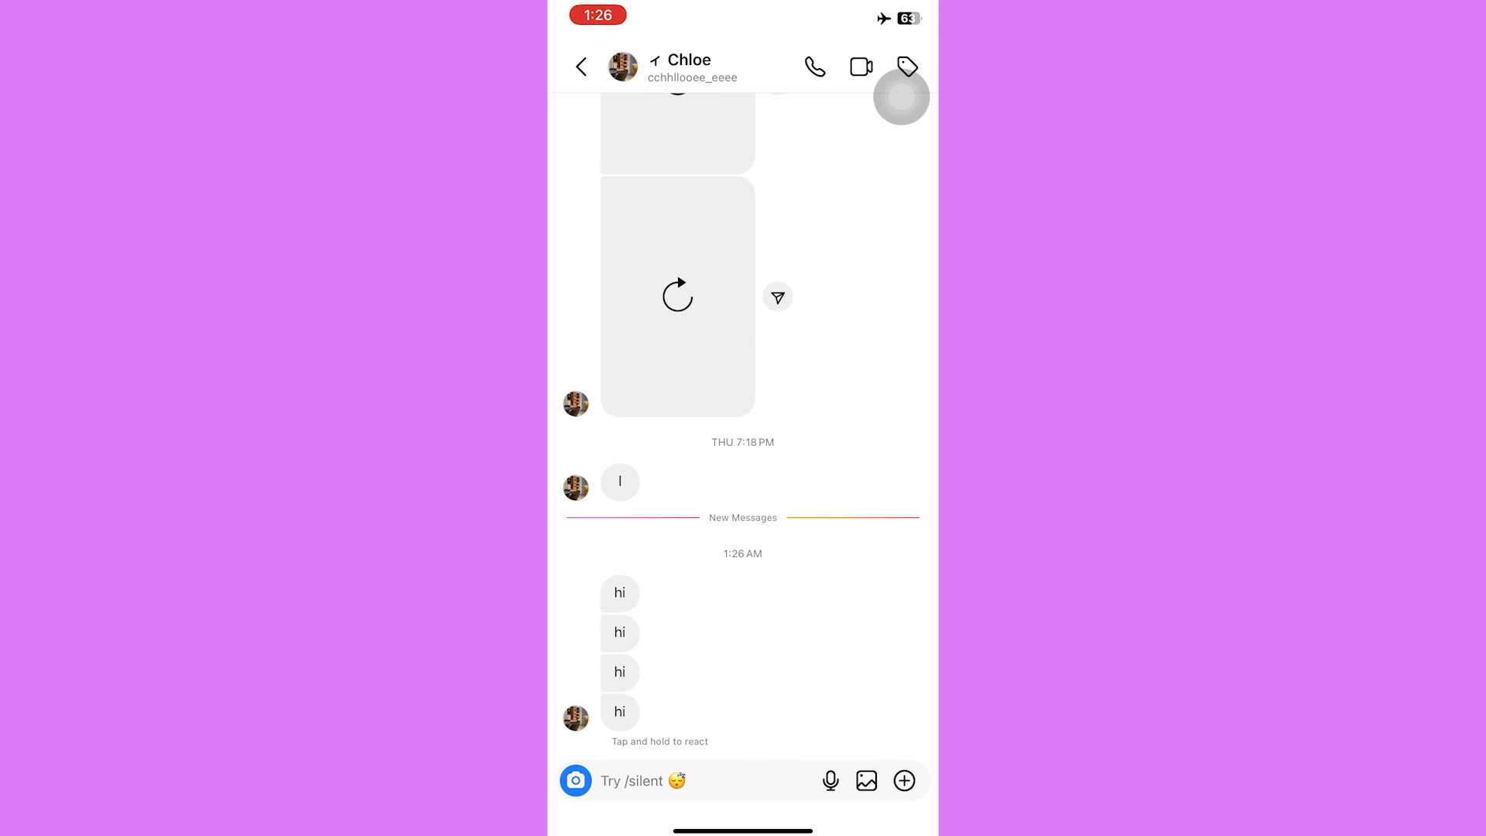
# Step: Leave the chat and log out of all Instagram accounts while still offline
pyautogui.click(579, 67)
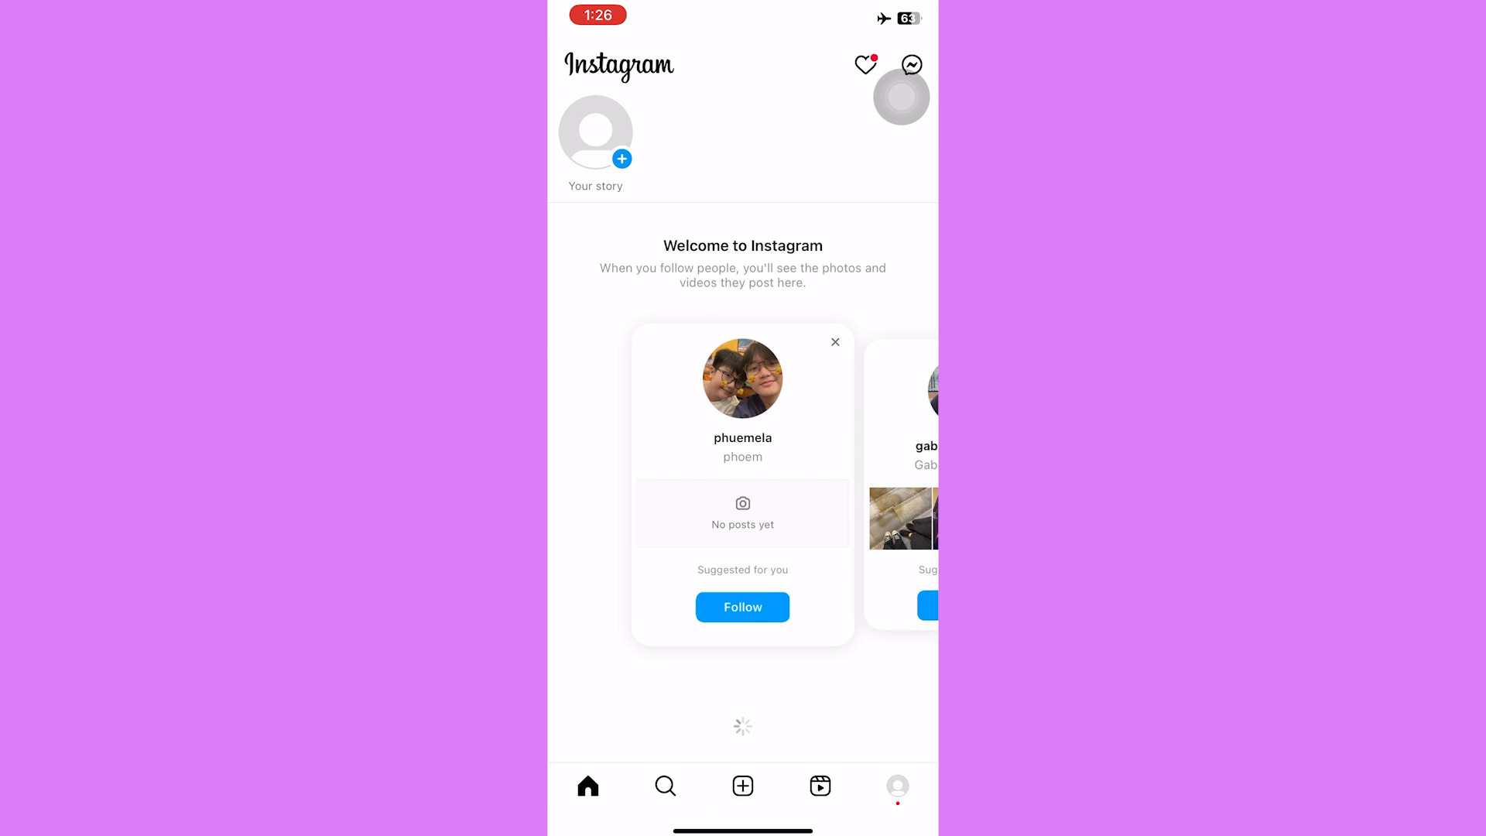
pyautogui.click(897, 786)
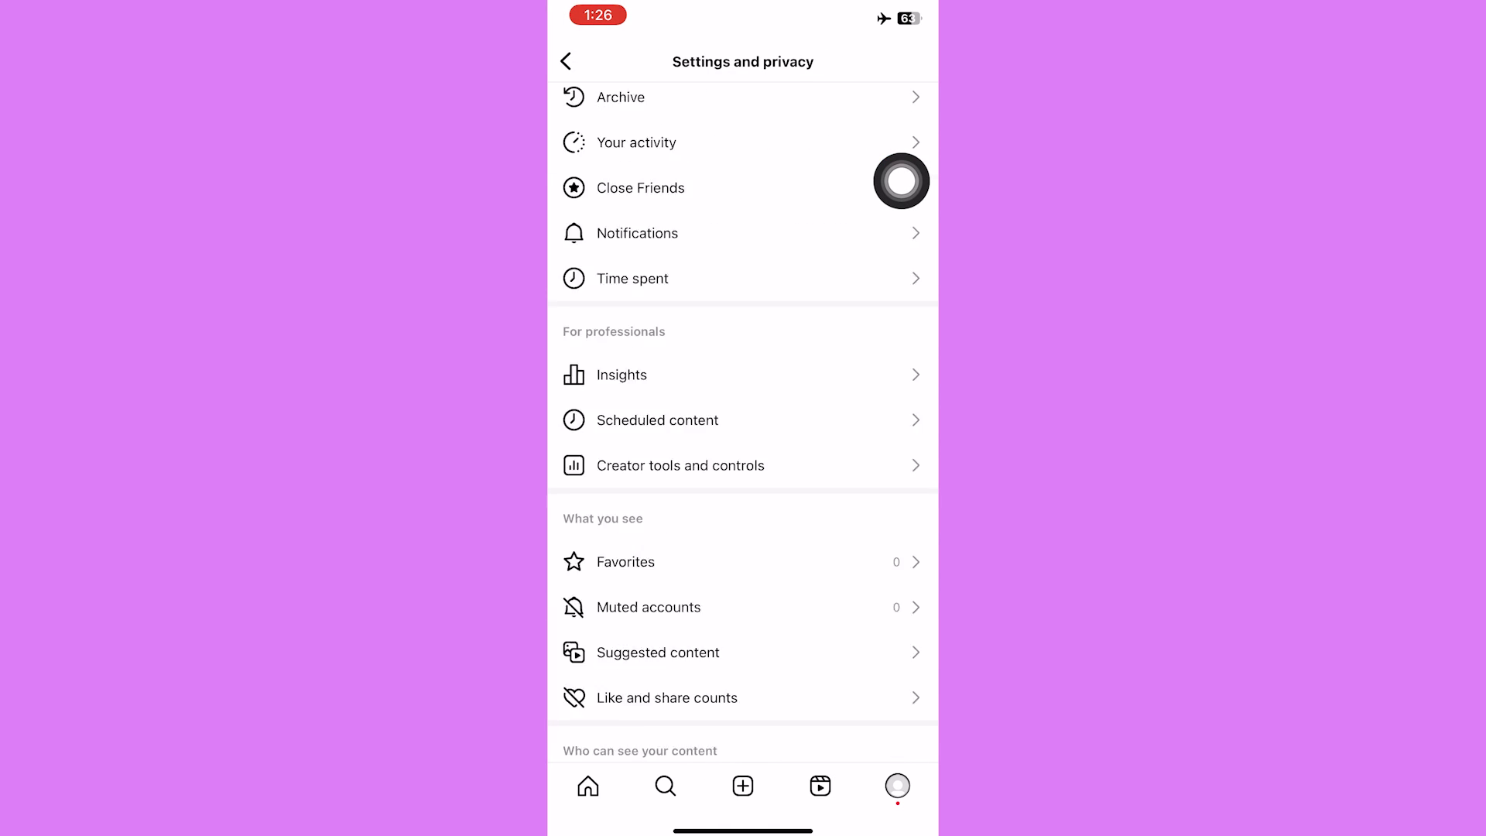
pyautogui.click(586, 740)
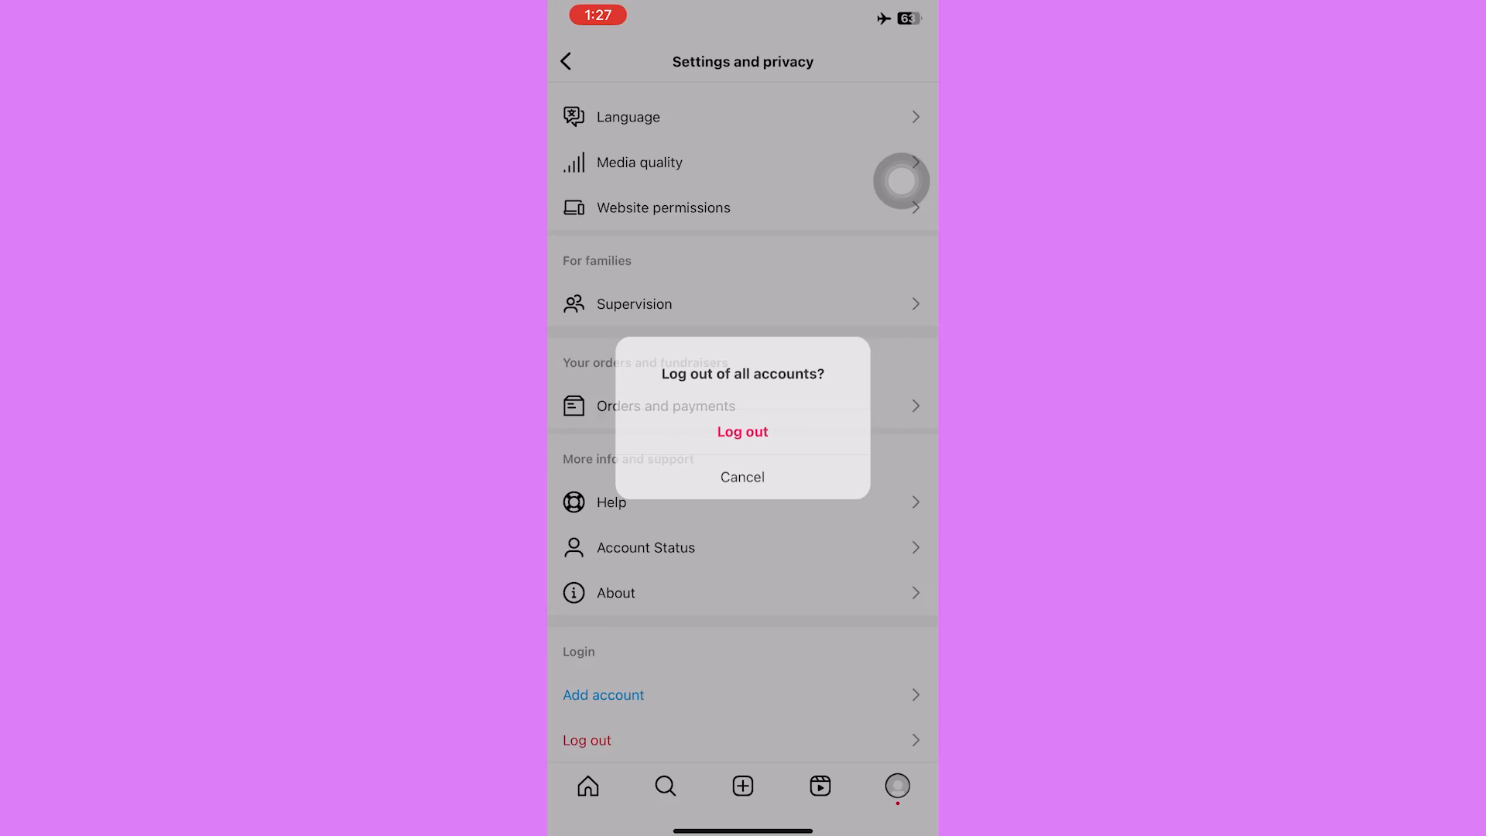
pyautogui.click(742, 477)
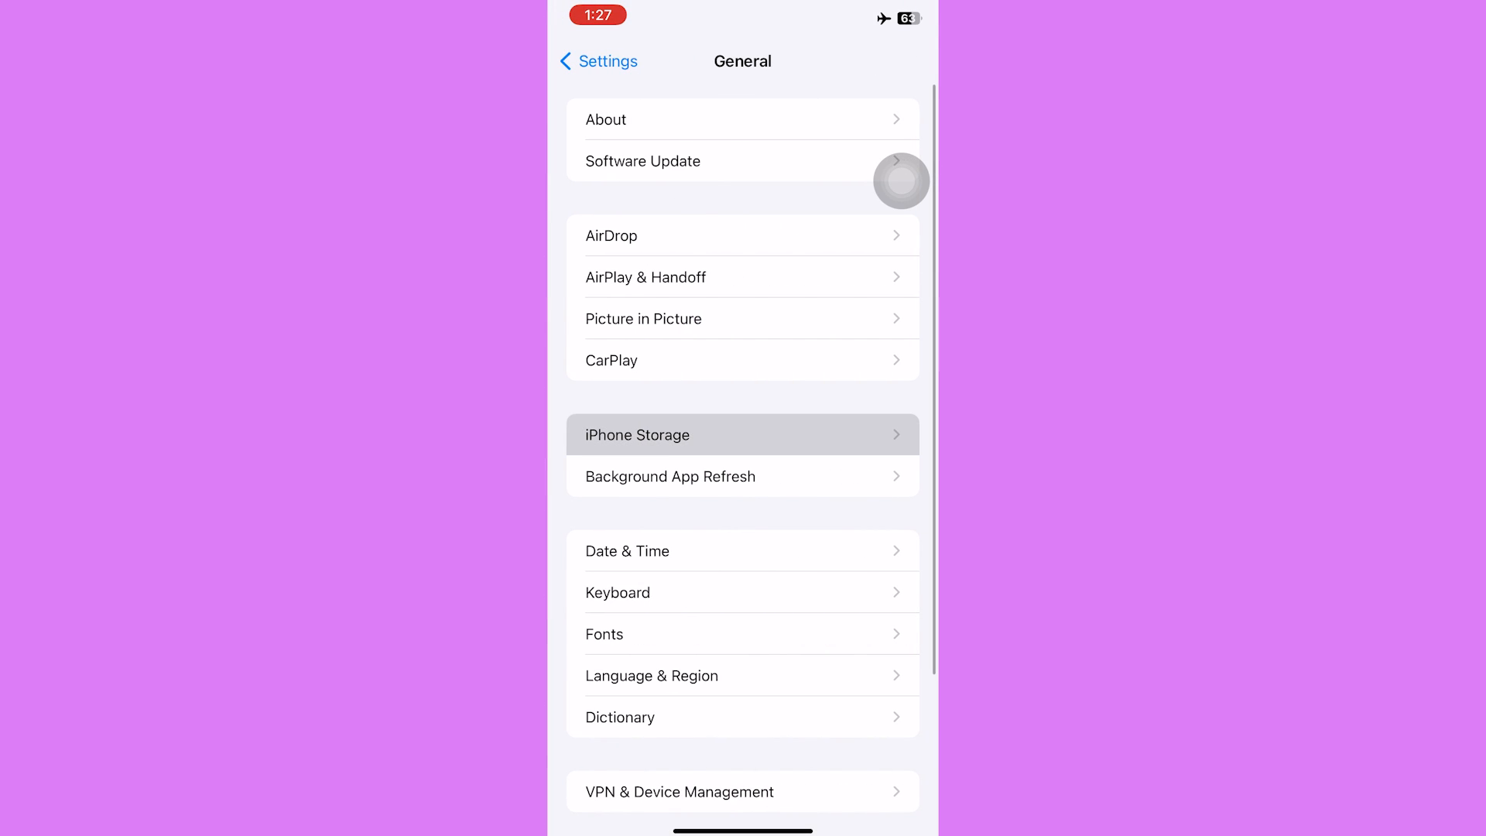
# Step: Offload Instagram from iPhone Storage and reinstall it, keeping its data
pyautogui.click(743, 434)
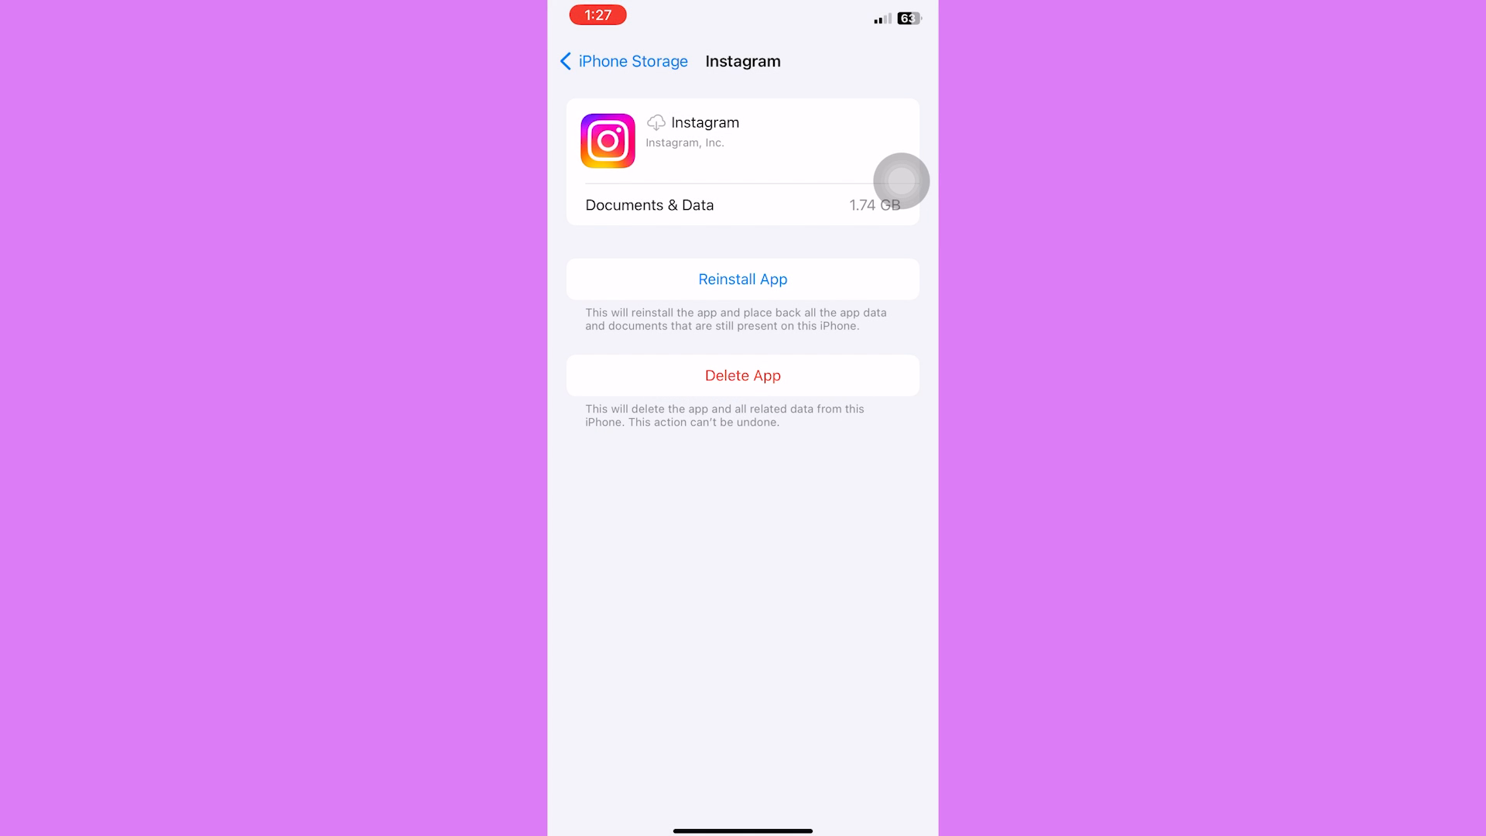
pyautogui.click(743, 278)
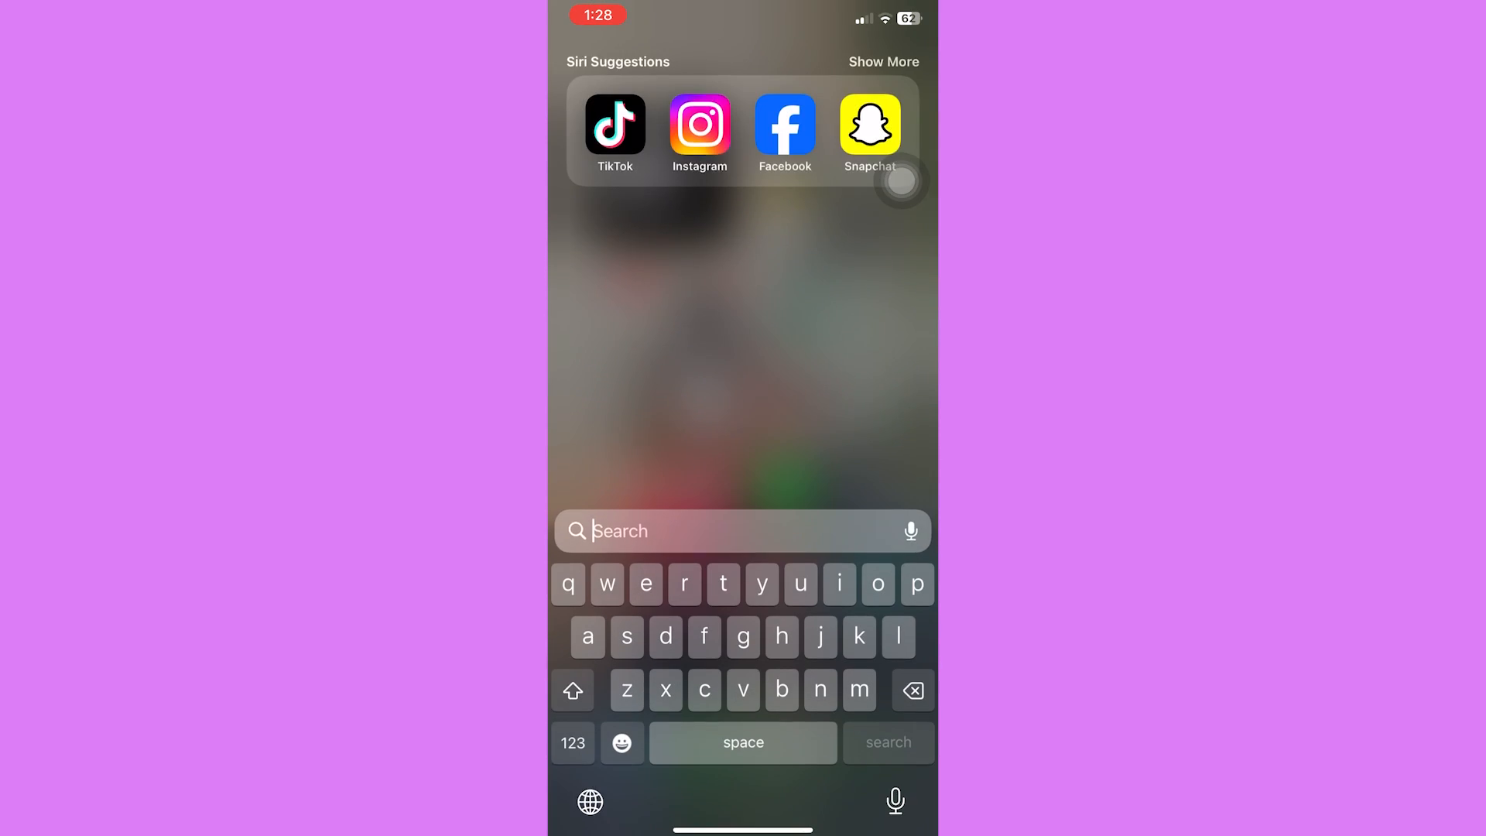
# Step: Relaunch Instagram and open the sender's chat showing the 'hi' messages with no Seen label
pyautogui.click(698, 126)
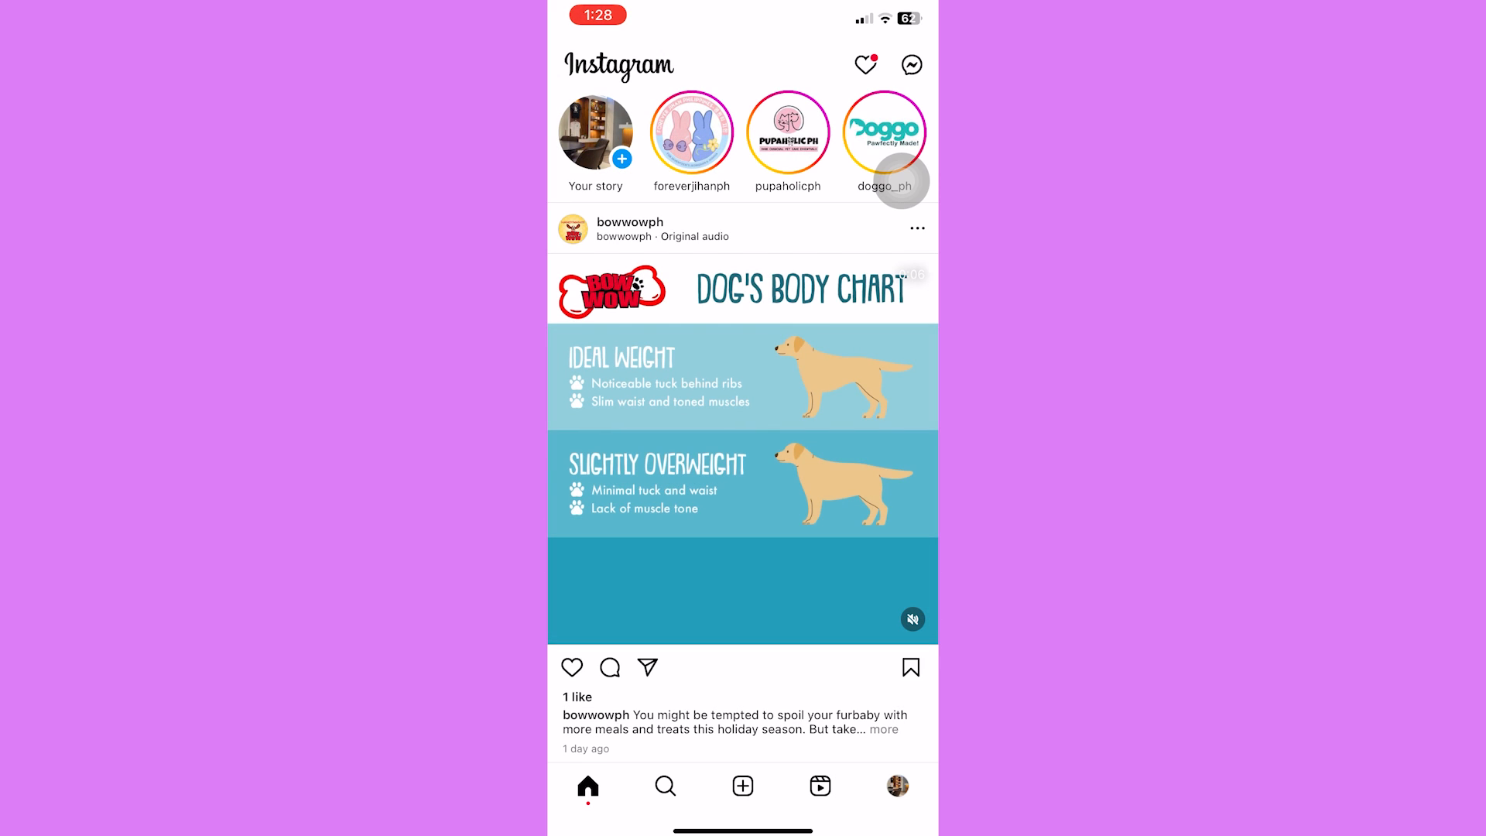
pyautogui.click(911, 65)
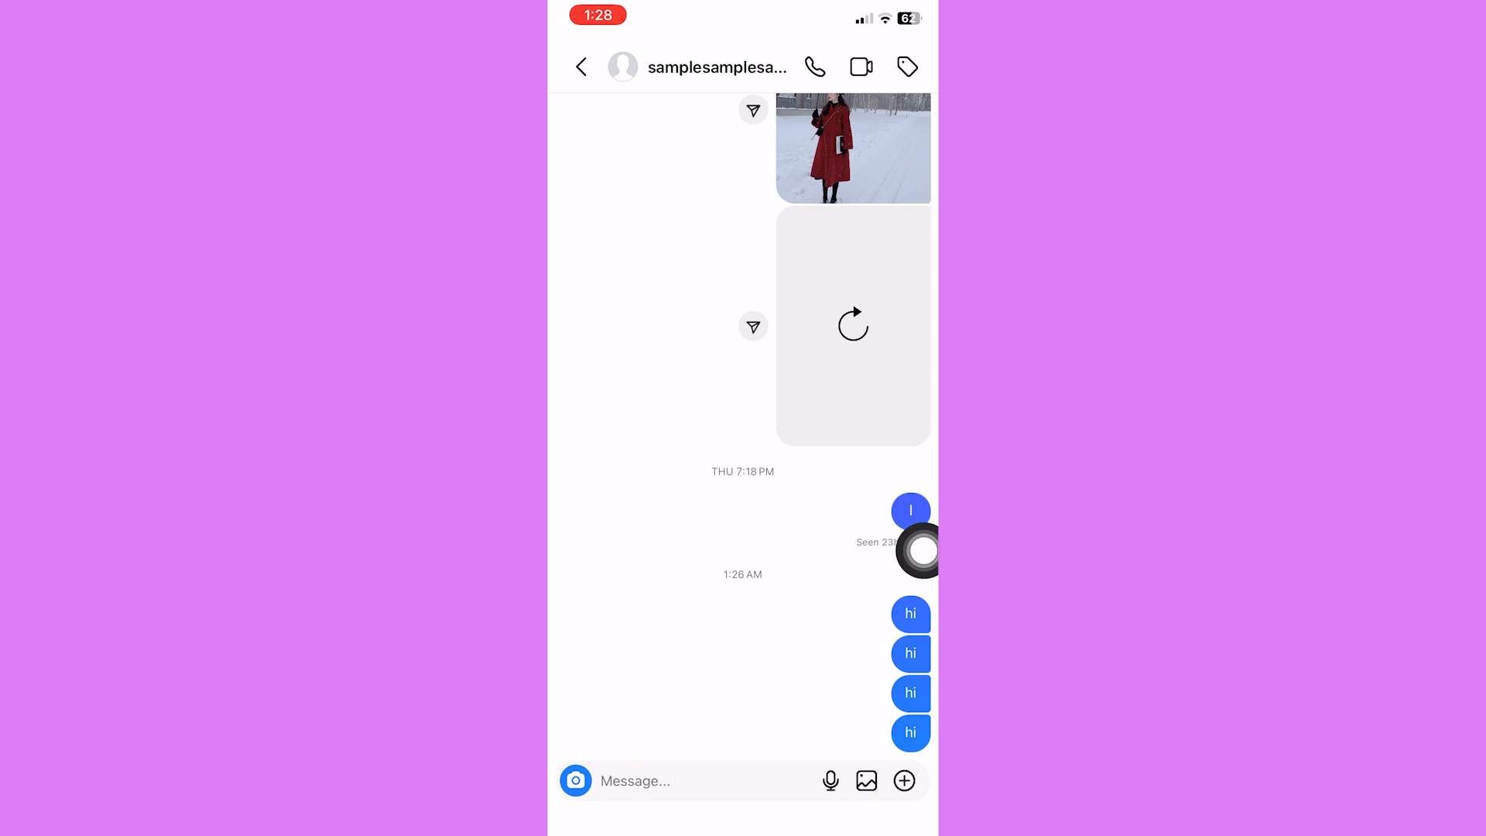
pyautogui.moveTo(900, 60)
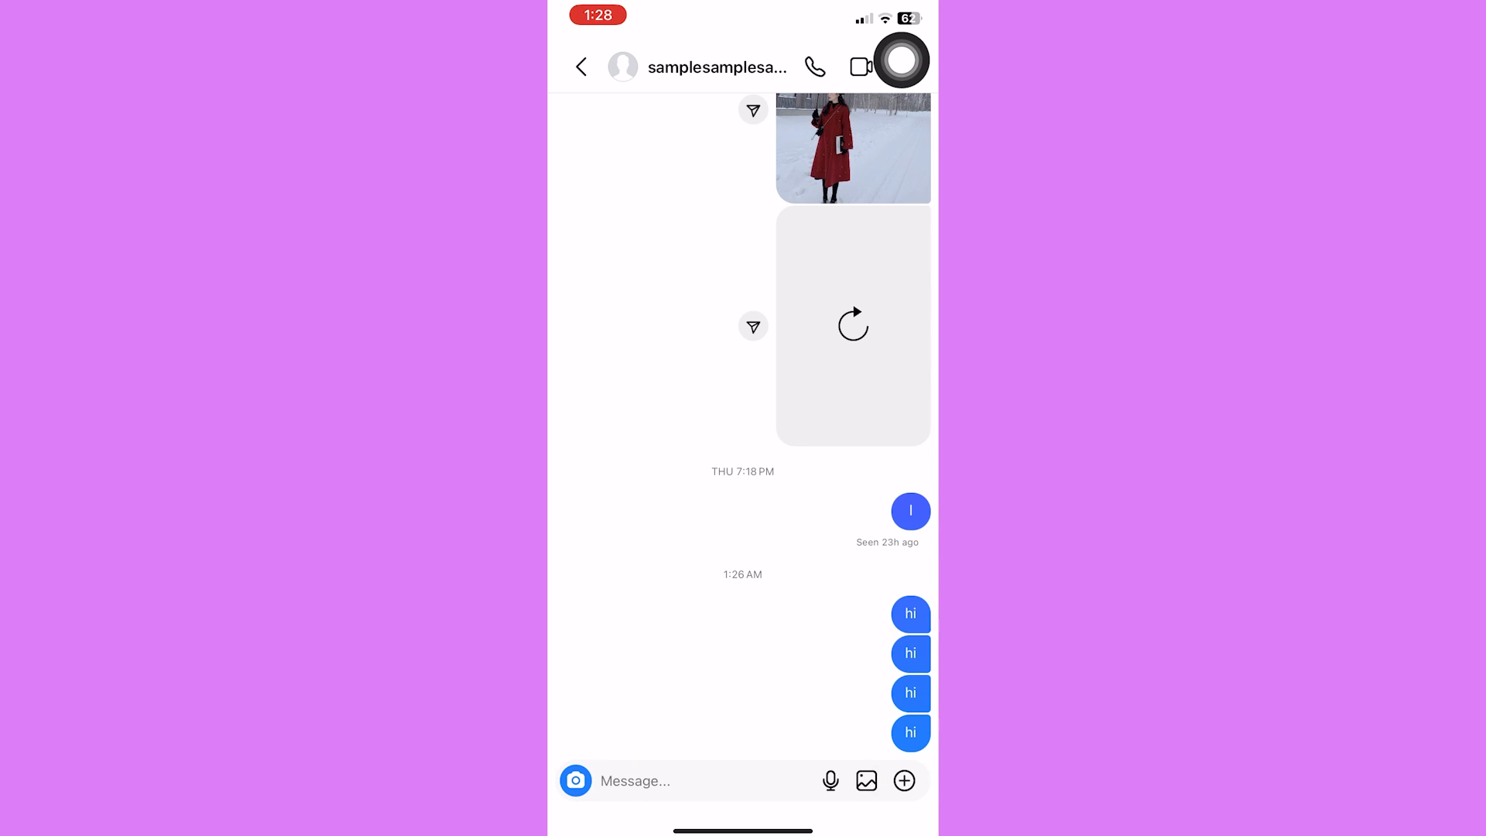